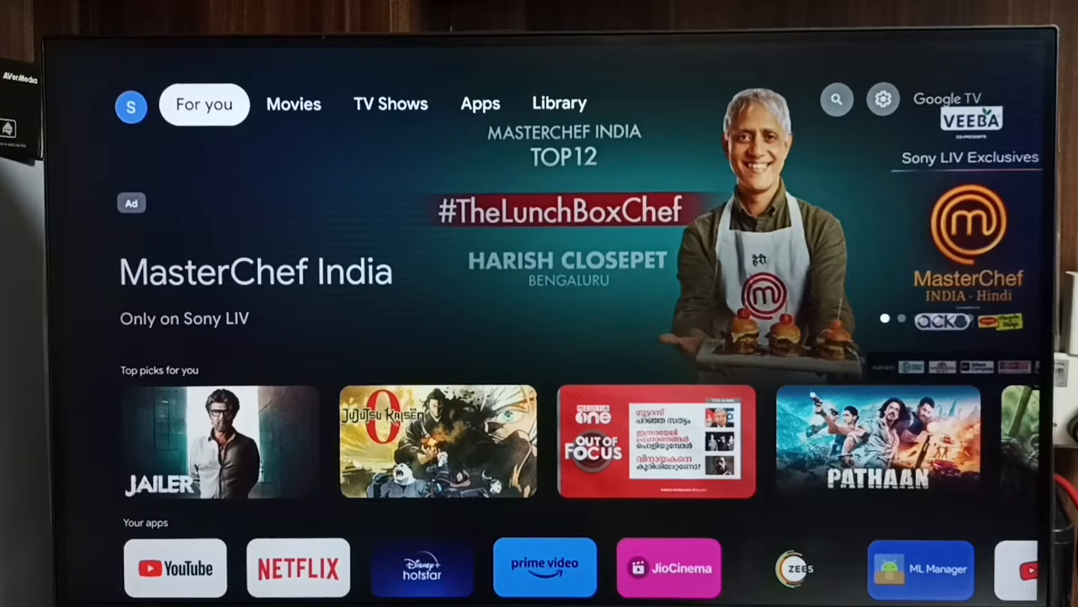
Move along the top tabs to the gear icon and enter the full device settings
click(559, 104)
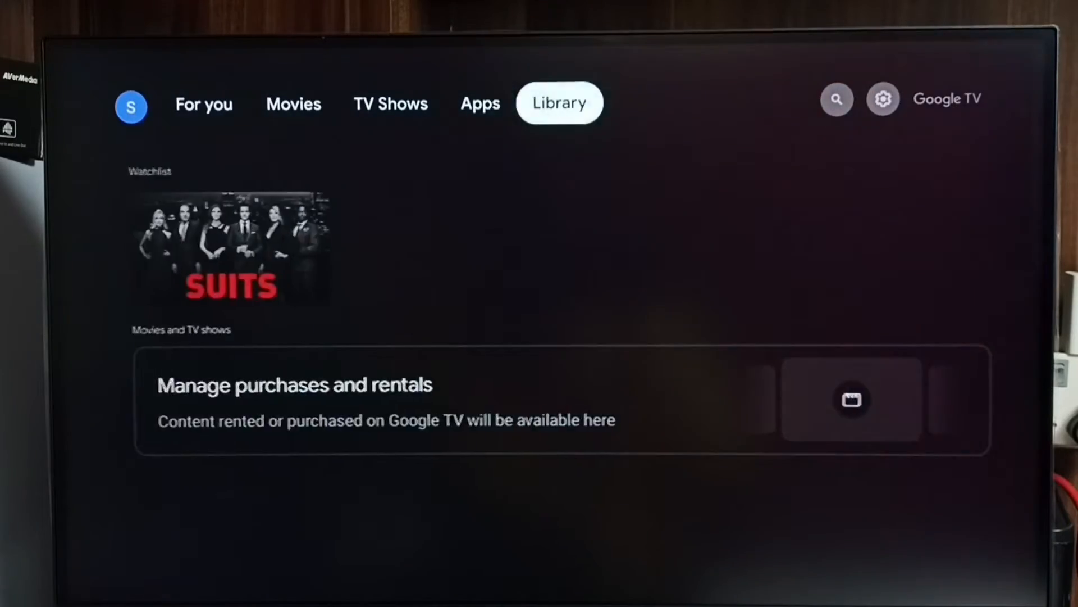
click(883, 99)
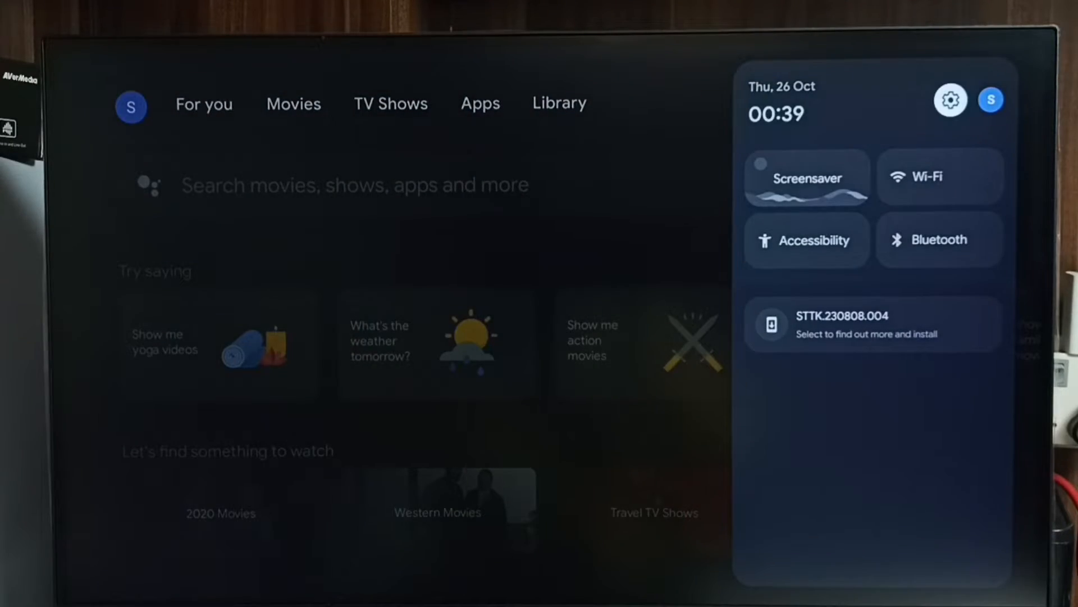
click(950, 100)
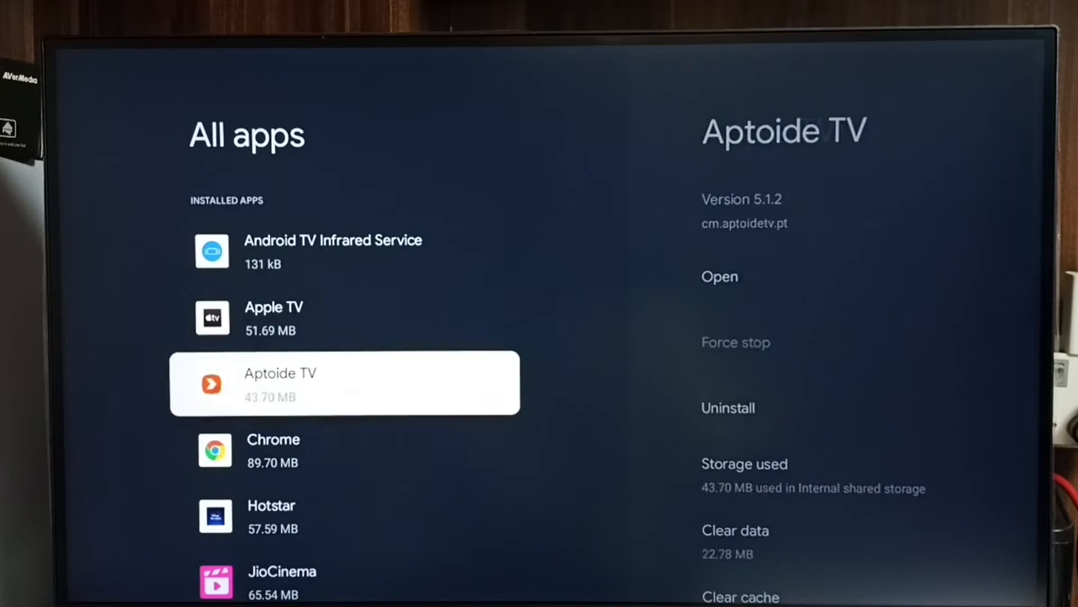
Scroll the installed apps list to Google Play Store and view its app info page
scroll(down, 3)
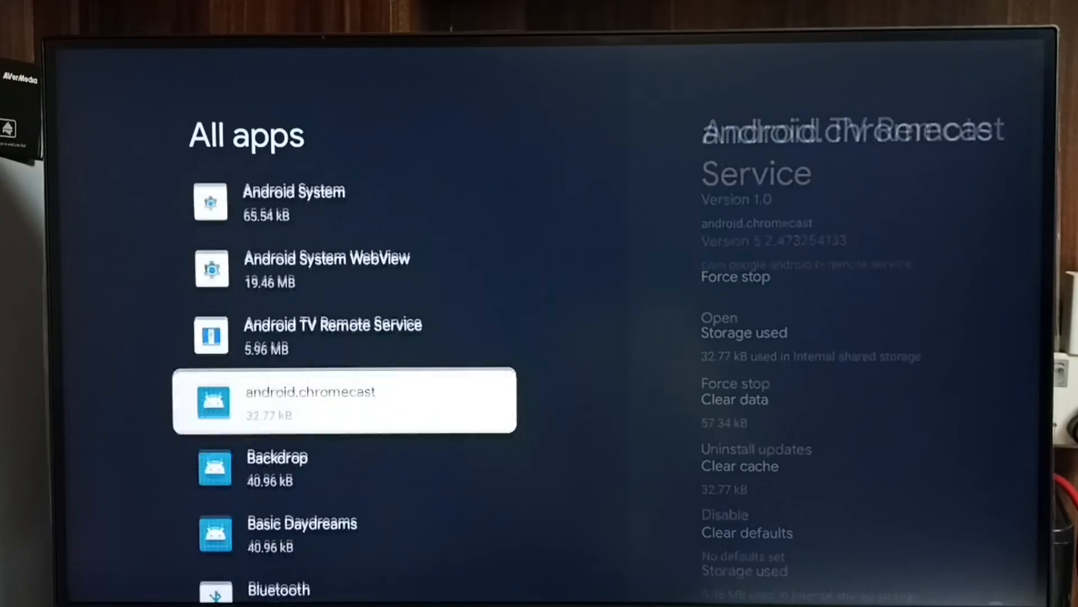
scroll(down, 3)
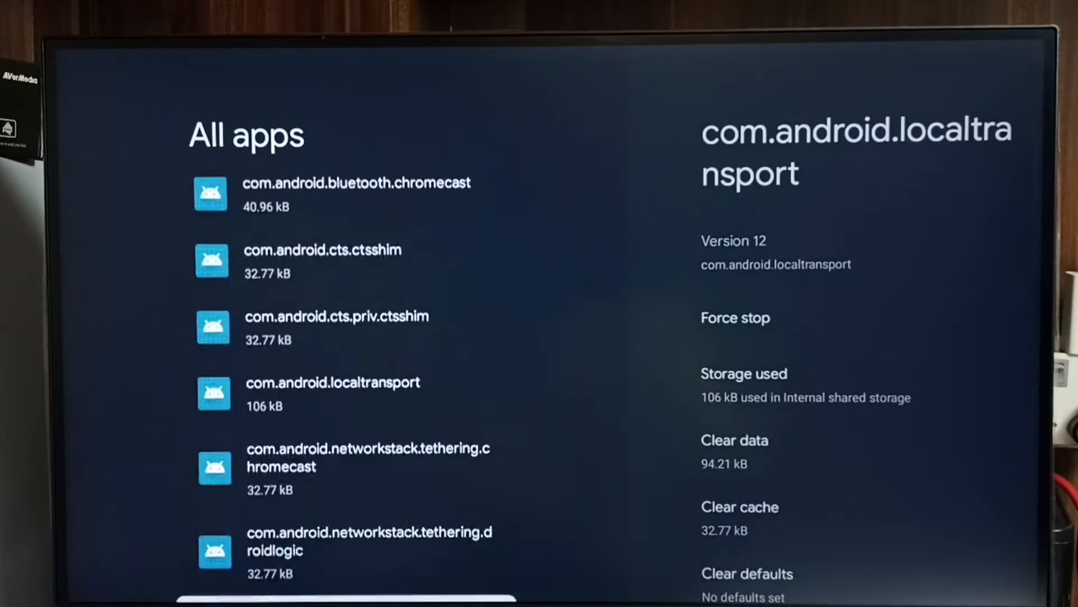
scroll(down, 3)
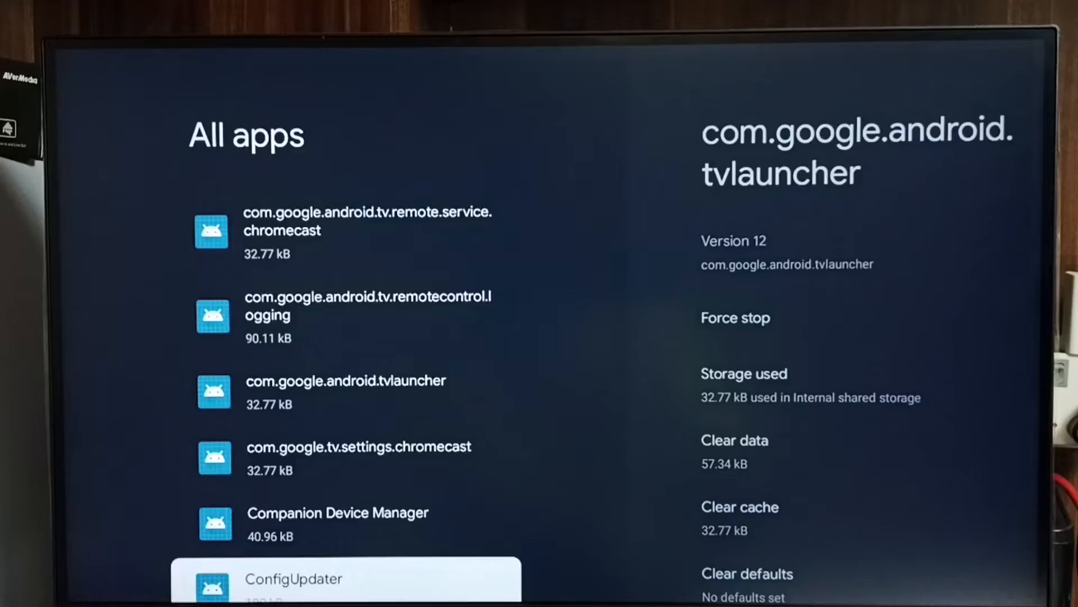
scroll(down, 3)
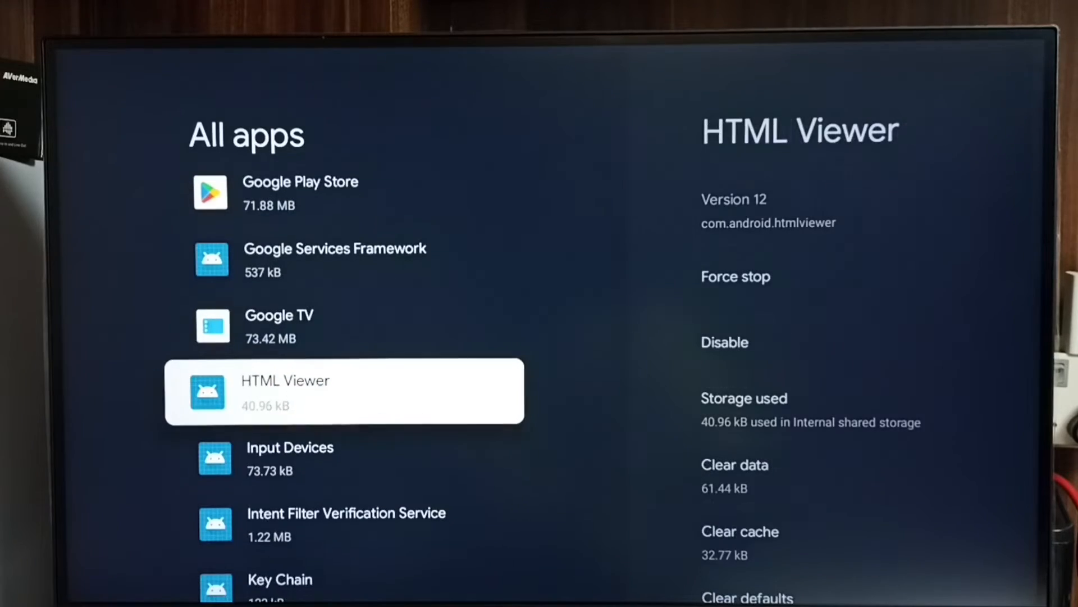
scroll(up, 3)
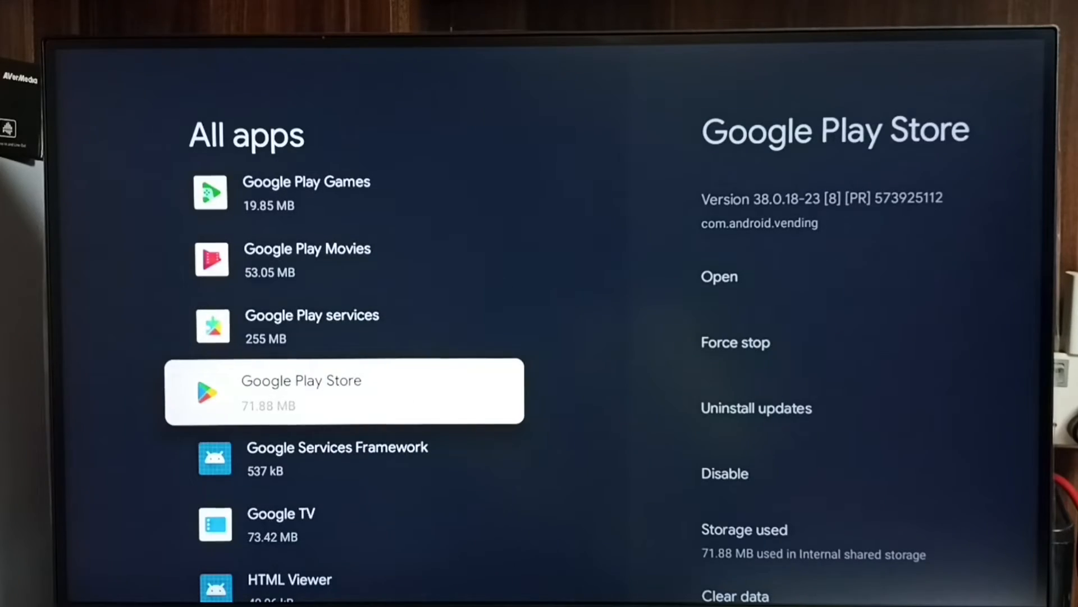
click(344, 391)
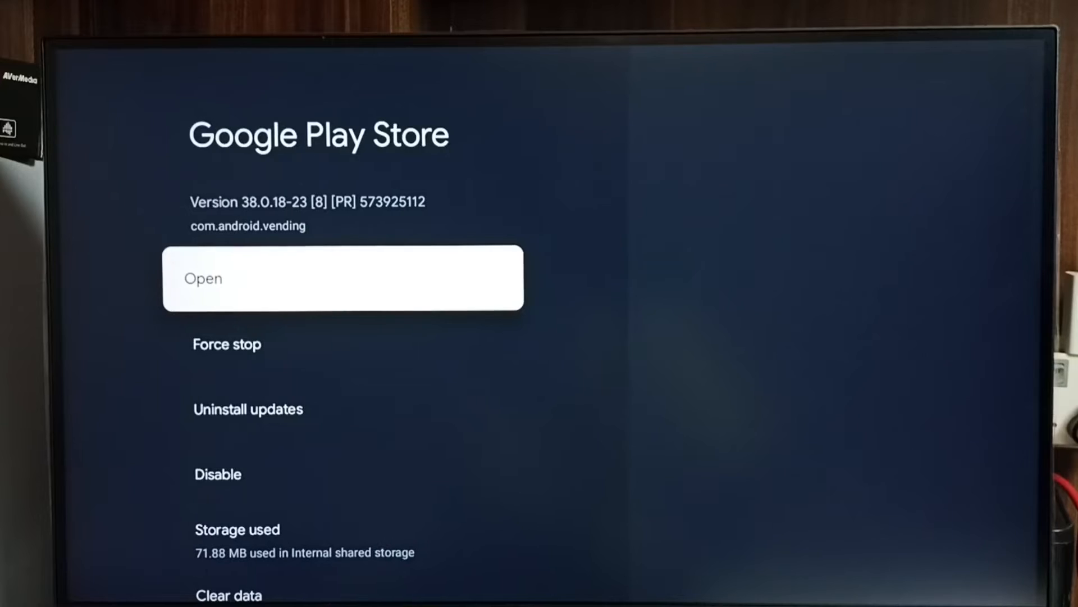
Launch Google Play Store, browse its Games and Apps pages, then reach its Search
click(343, 277)
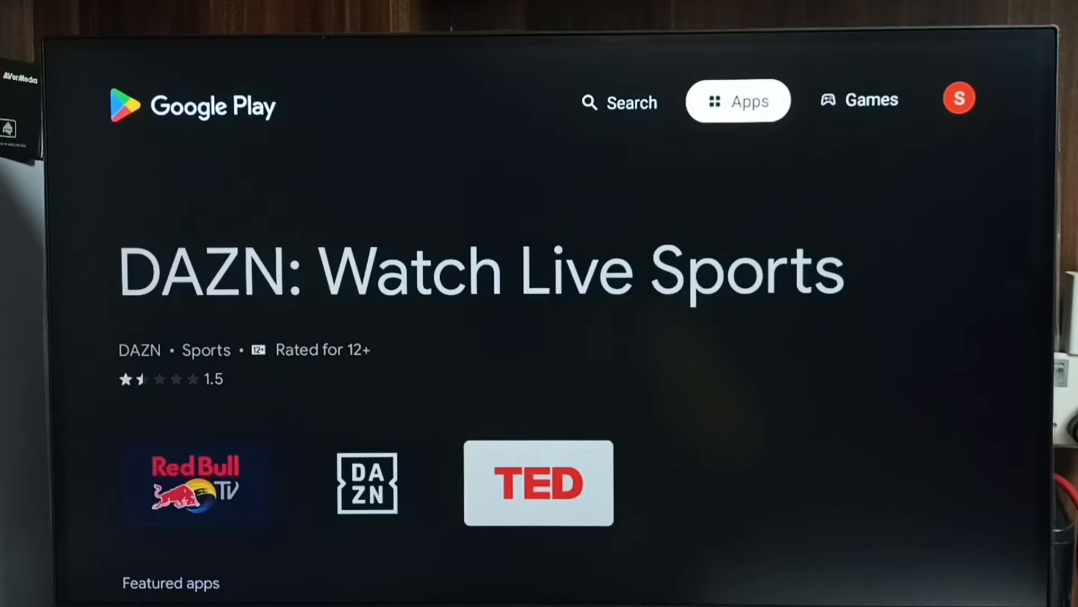
click(859, 99)
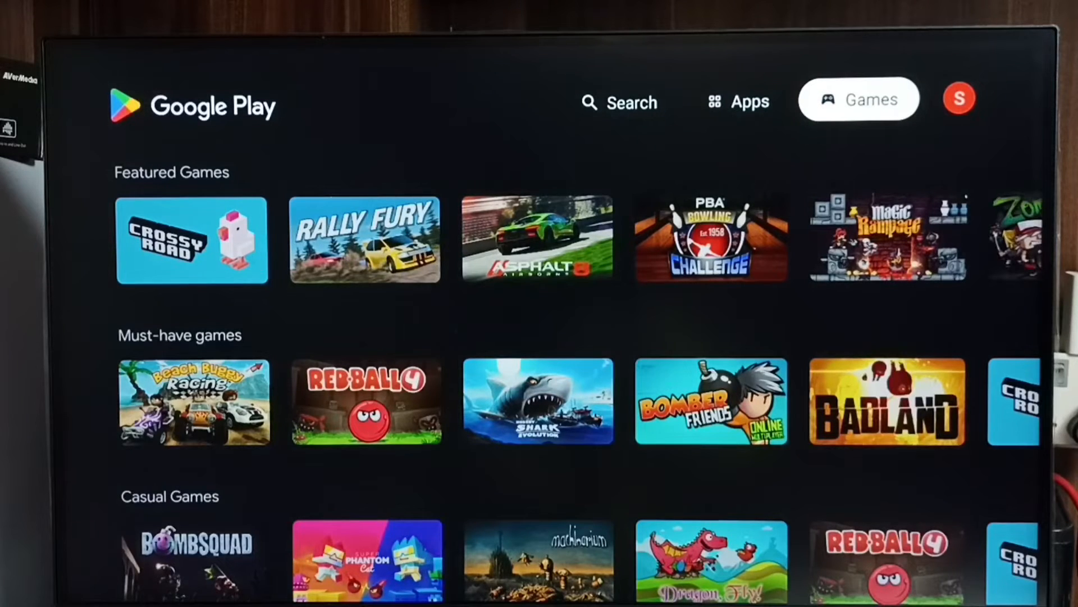
click(738, 101)
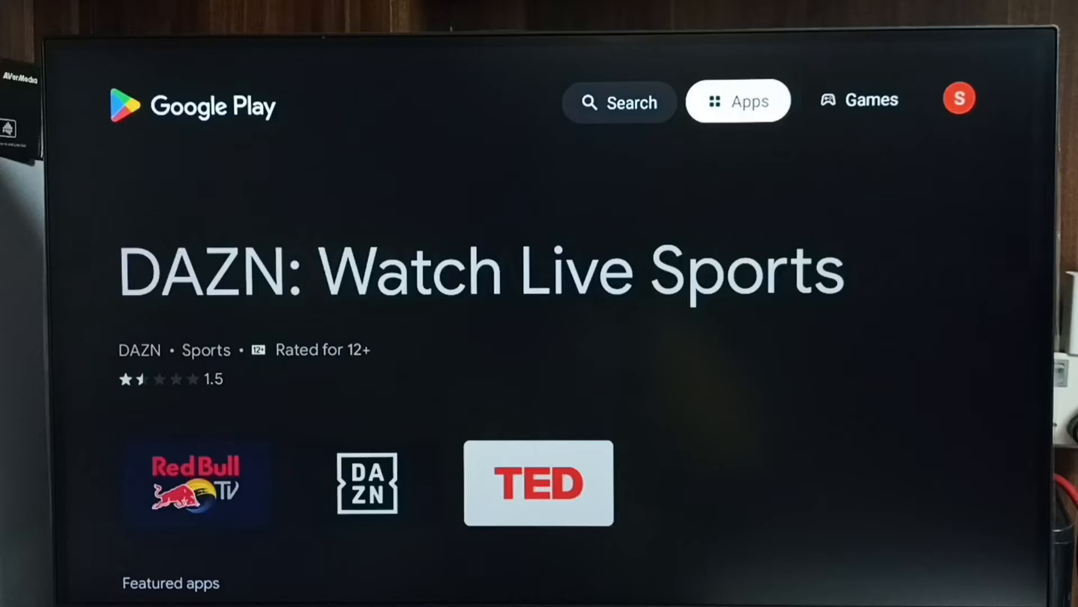
click(618, 102)
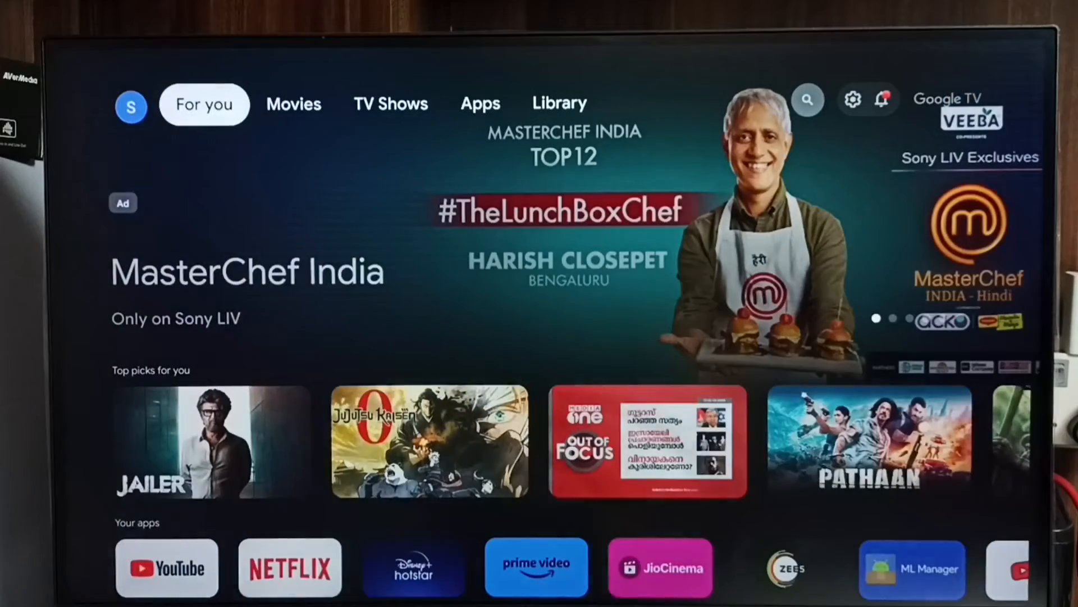
Switch to the home screen's Apps tab and scroll through App categories and Featured apps
click(293, 104)
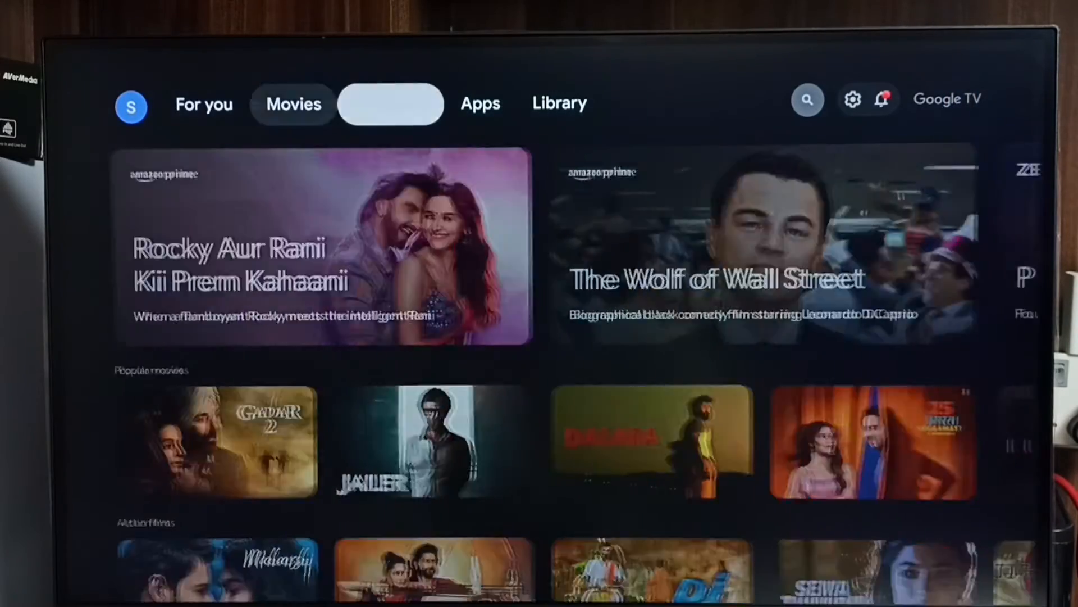
click(480, 103)
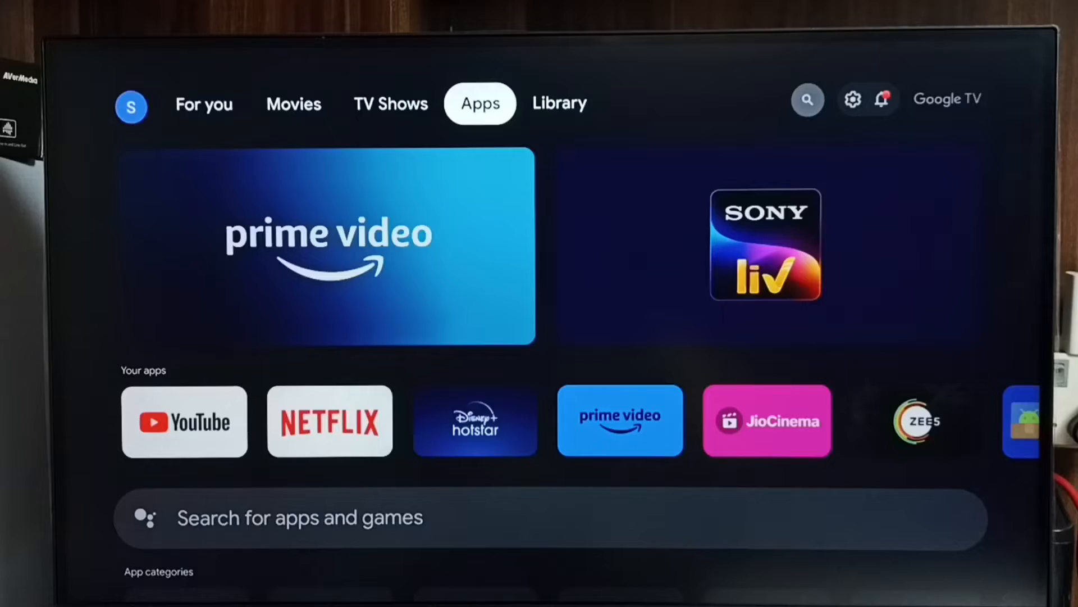
scroll(down, 3)
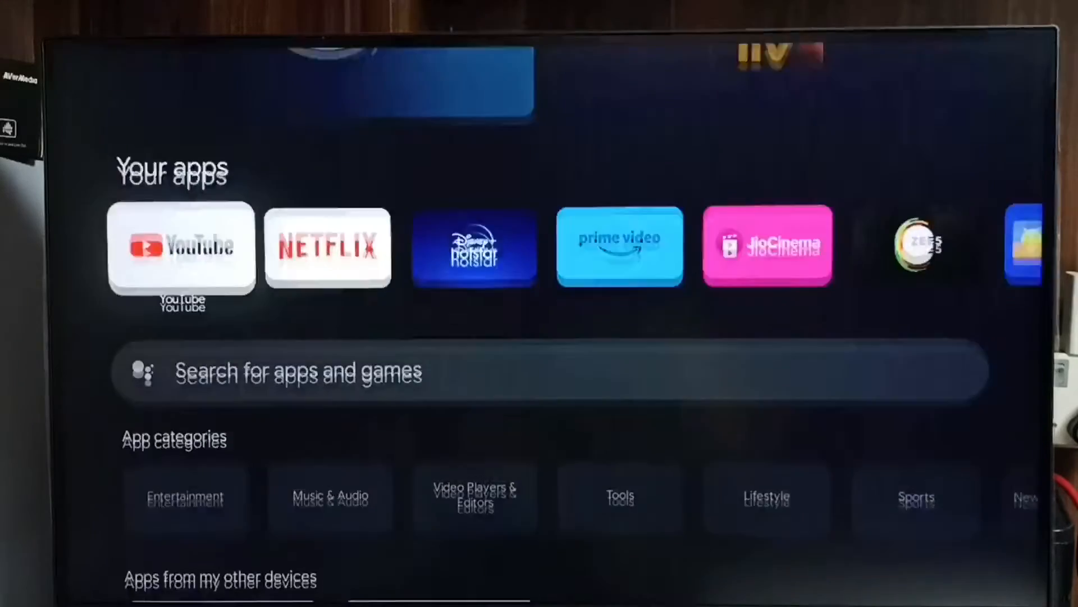
scroll(down, 3)
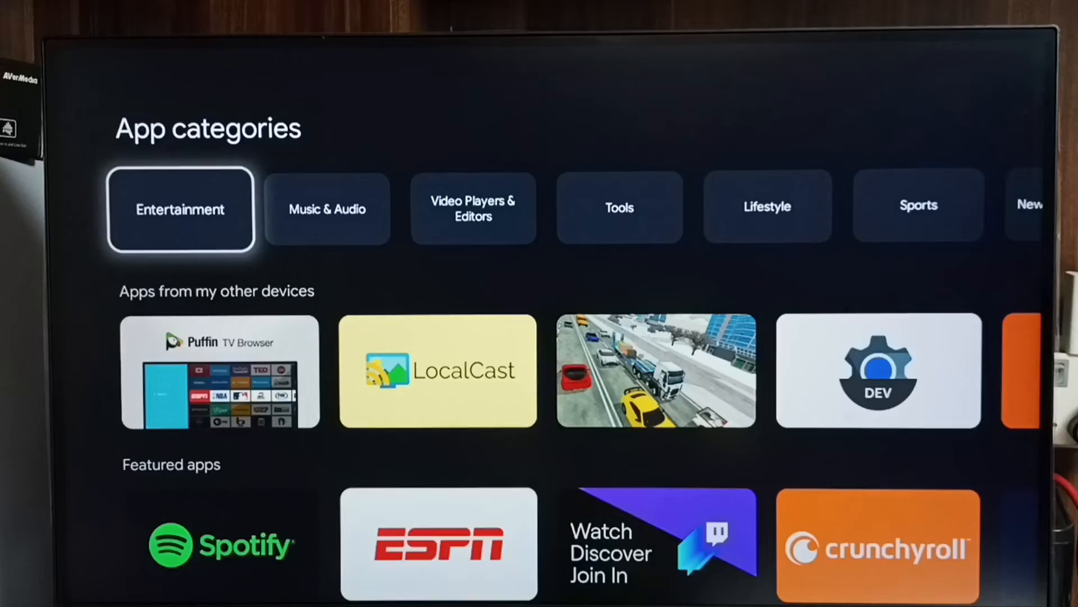
scroll(down, 3)
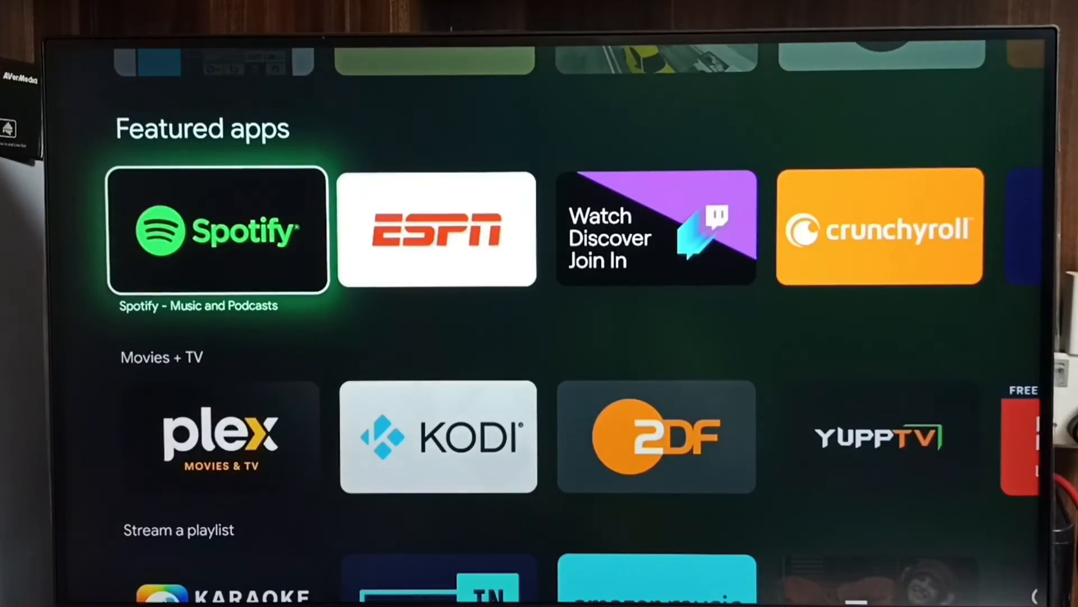
scroll(down, 3)
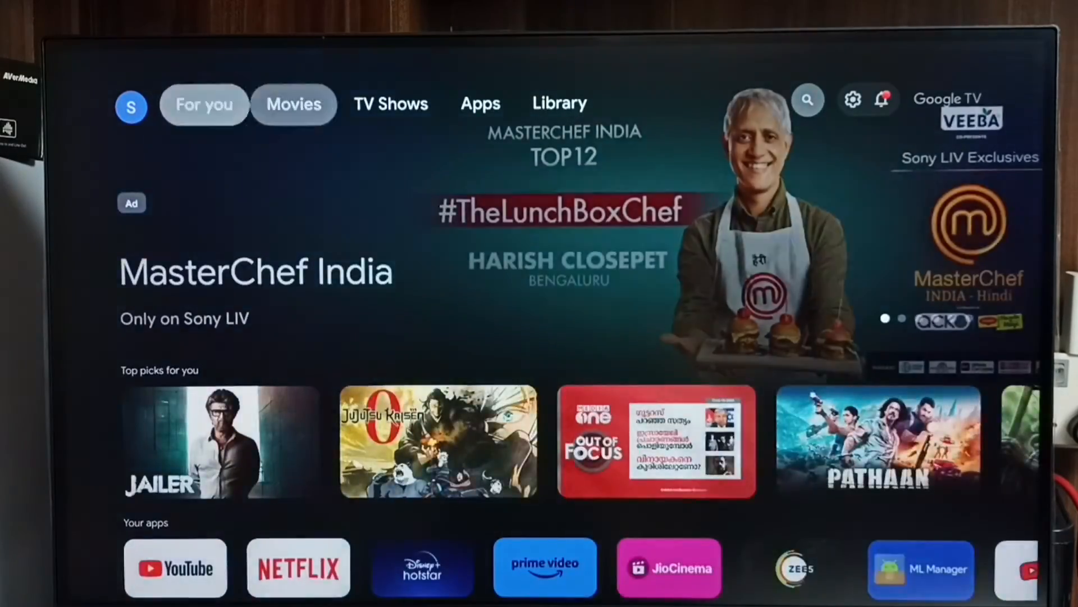
Reach the magnifier icon on the home tabs and bring up the search page
click(559, 103)
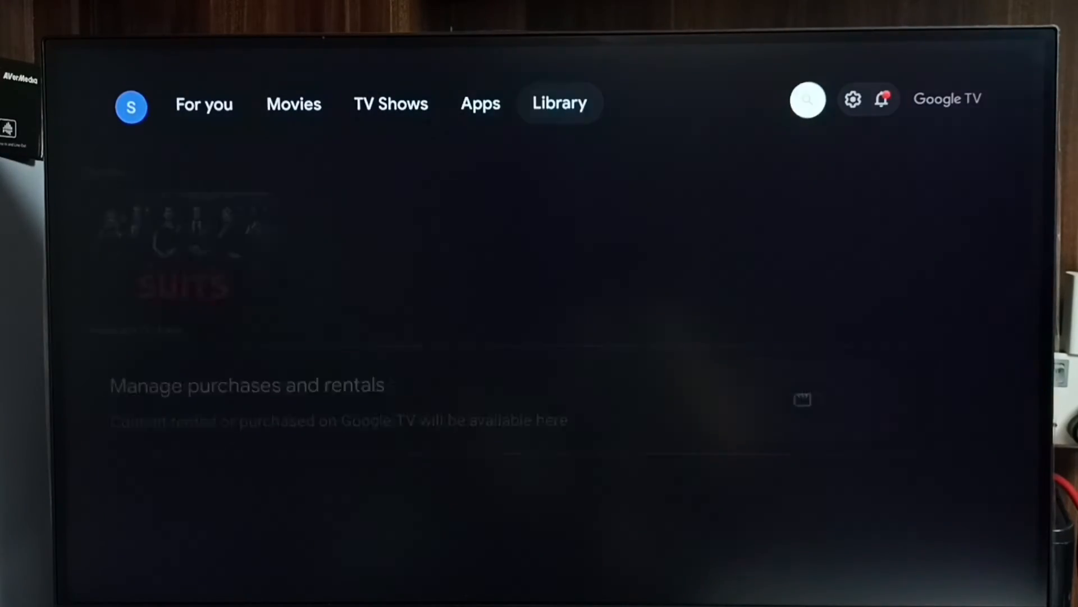
click(807, 98)
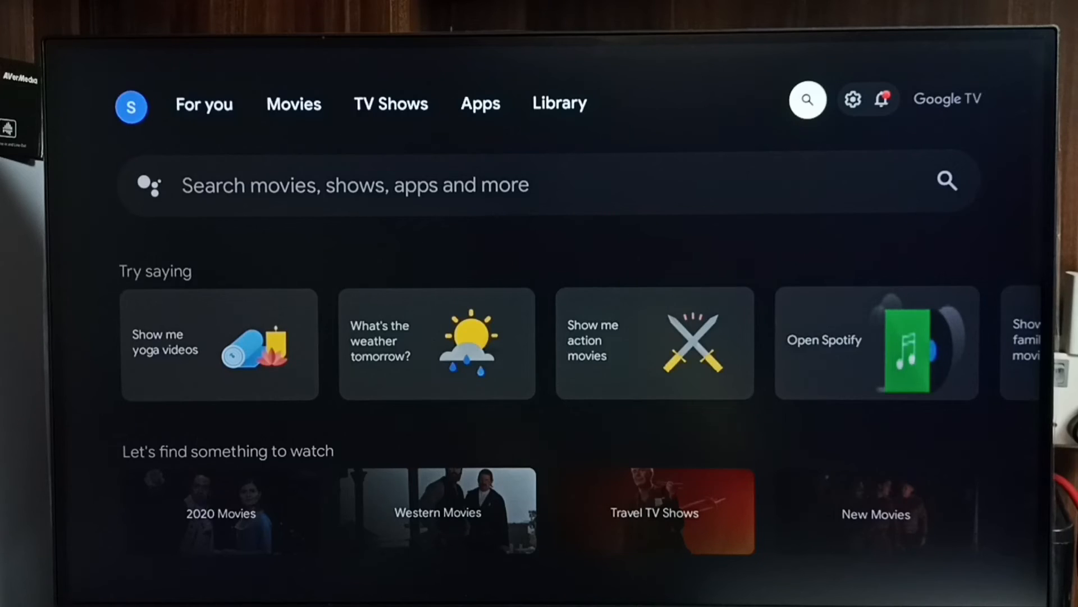